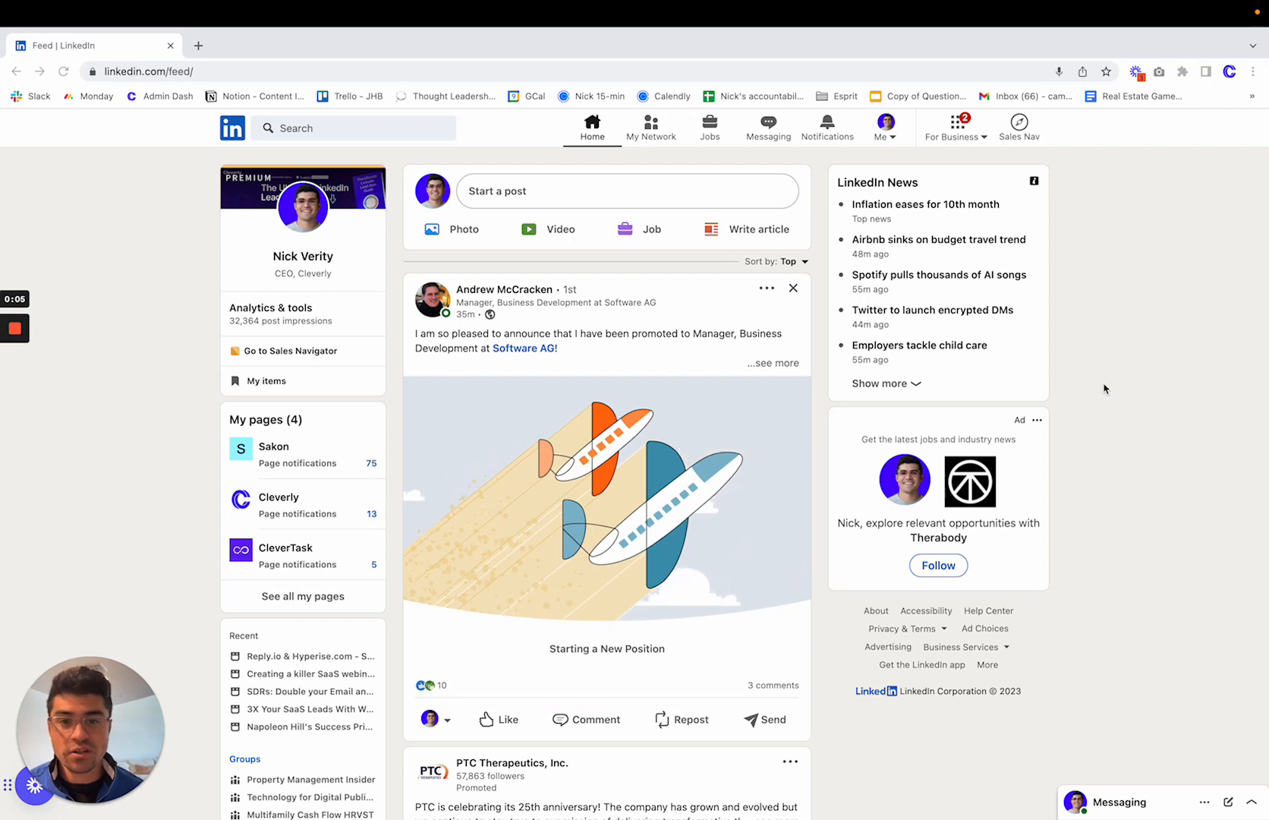
mouse_move(407, 135)
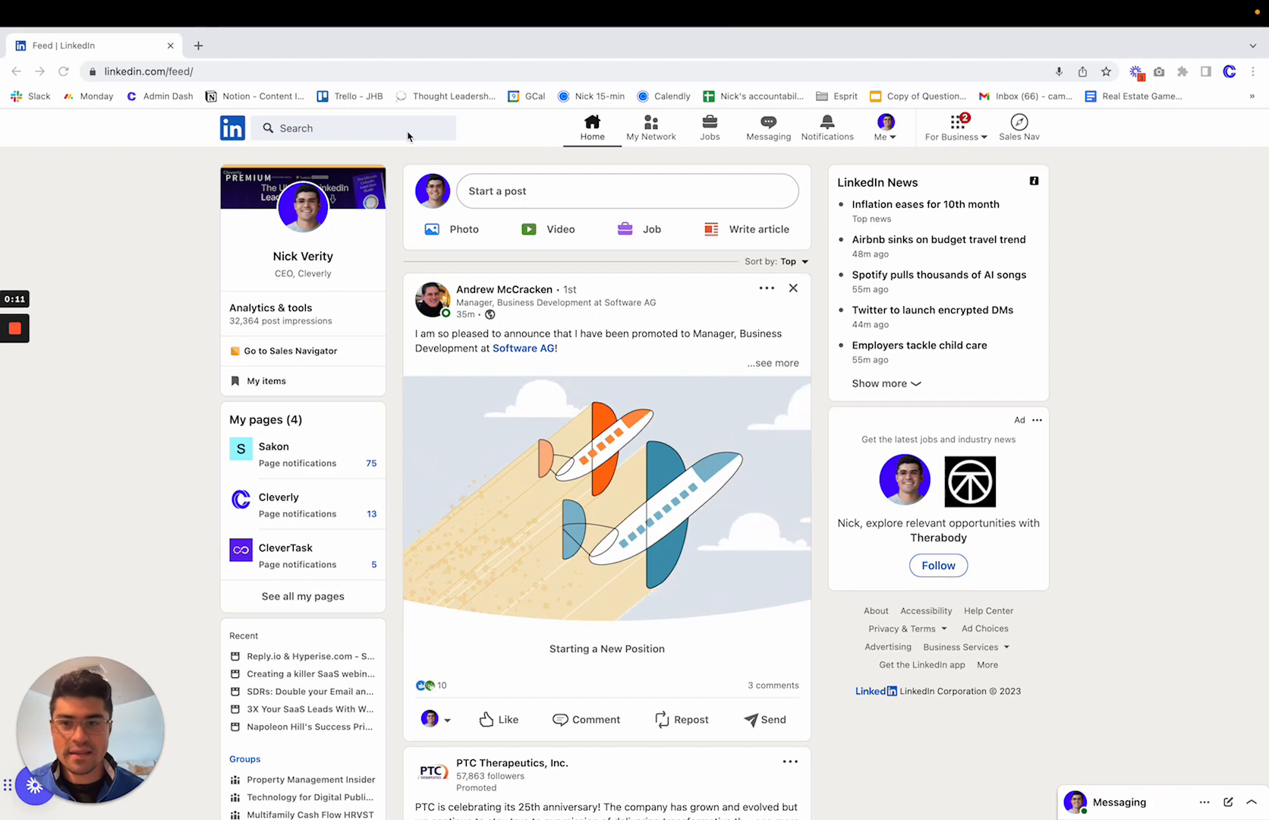
Enter the quoted phrase "Chief Financial Officer" in the LinkedIn search box
click(365, 127)
text(")
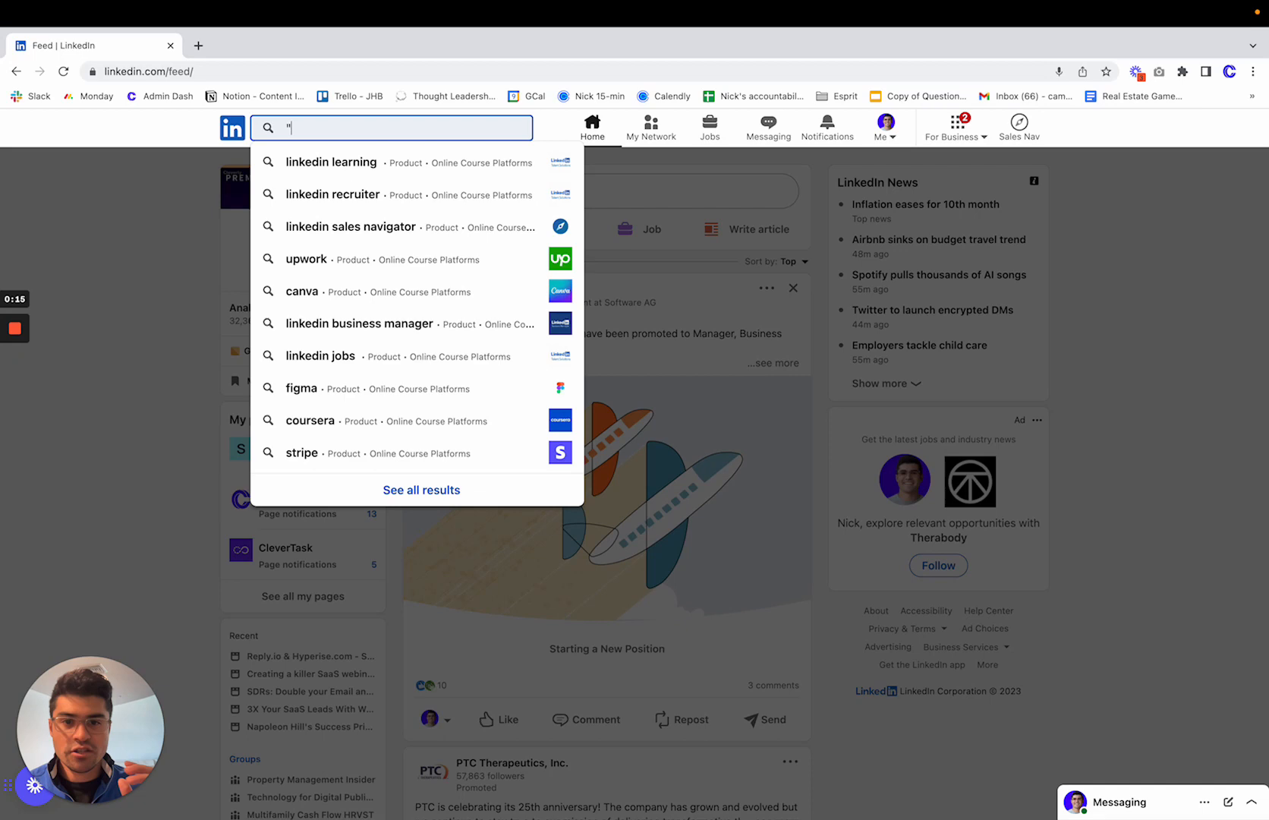
text(Chief)
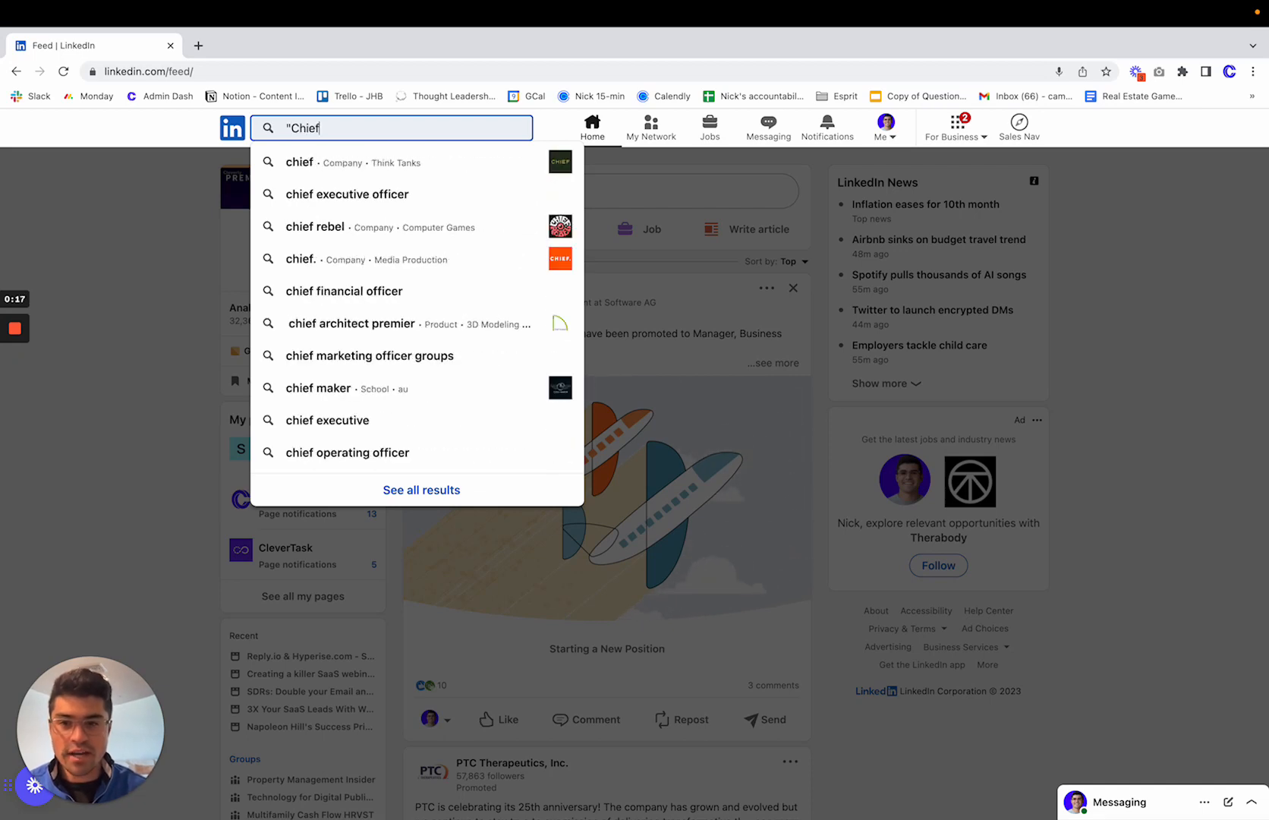
text(F)
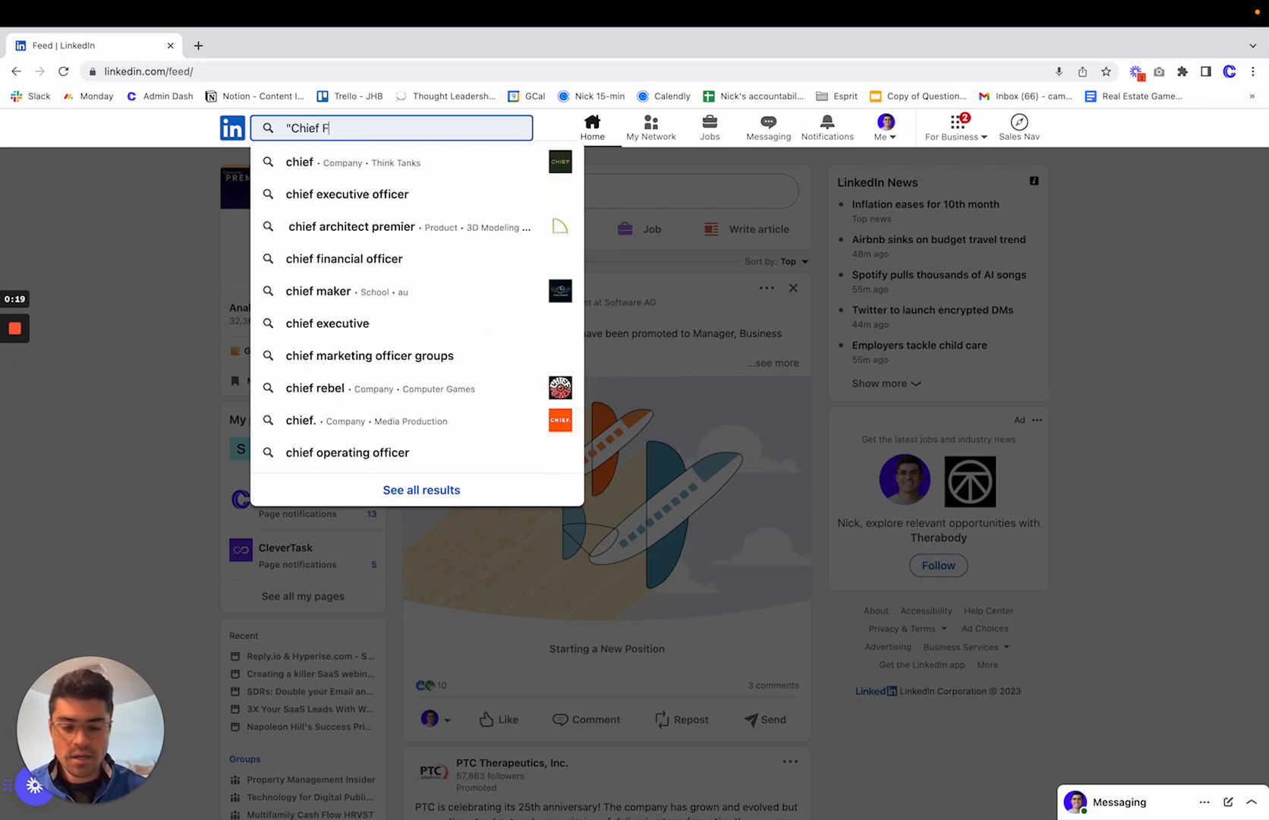
text(inancial)
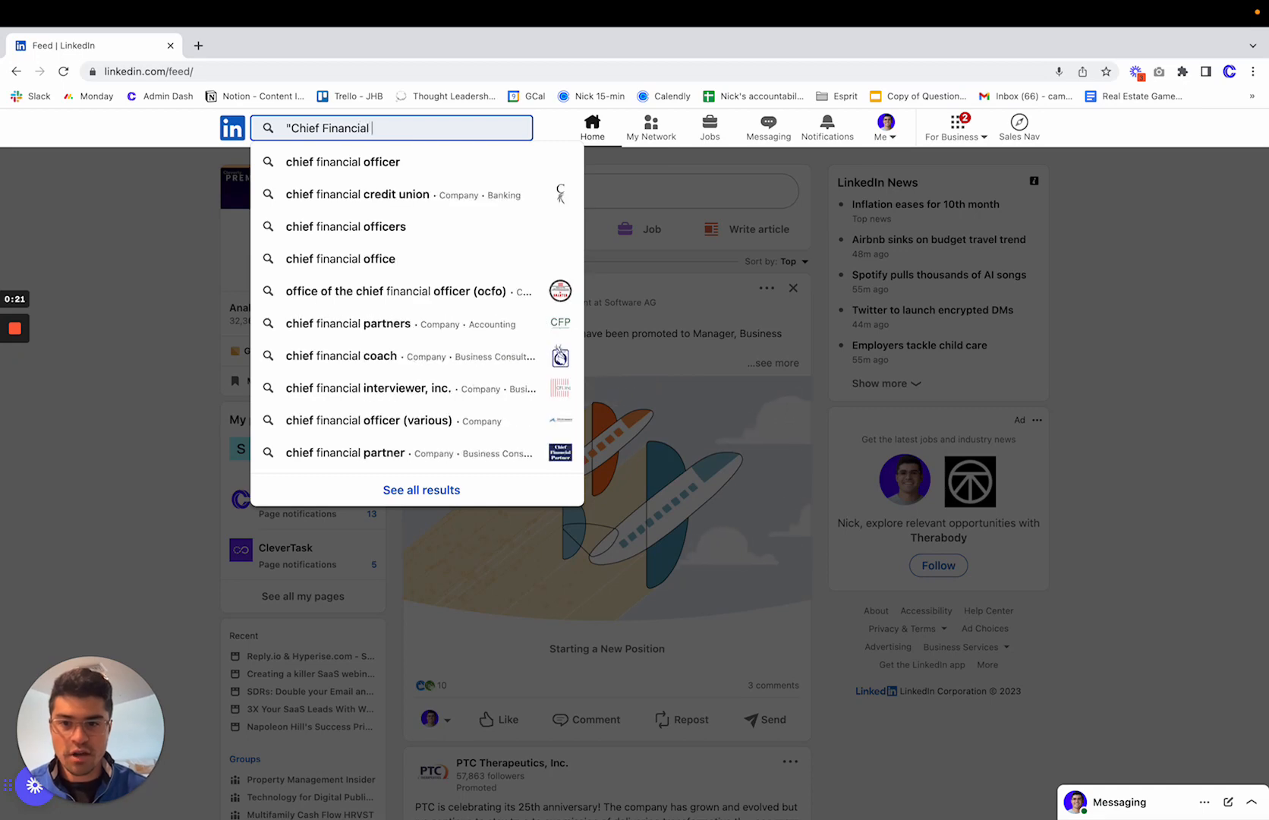
text(Officer)
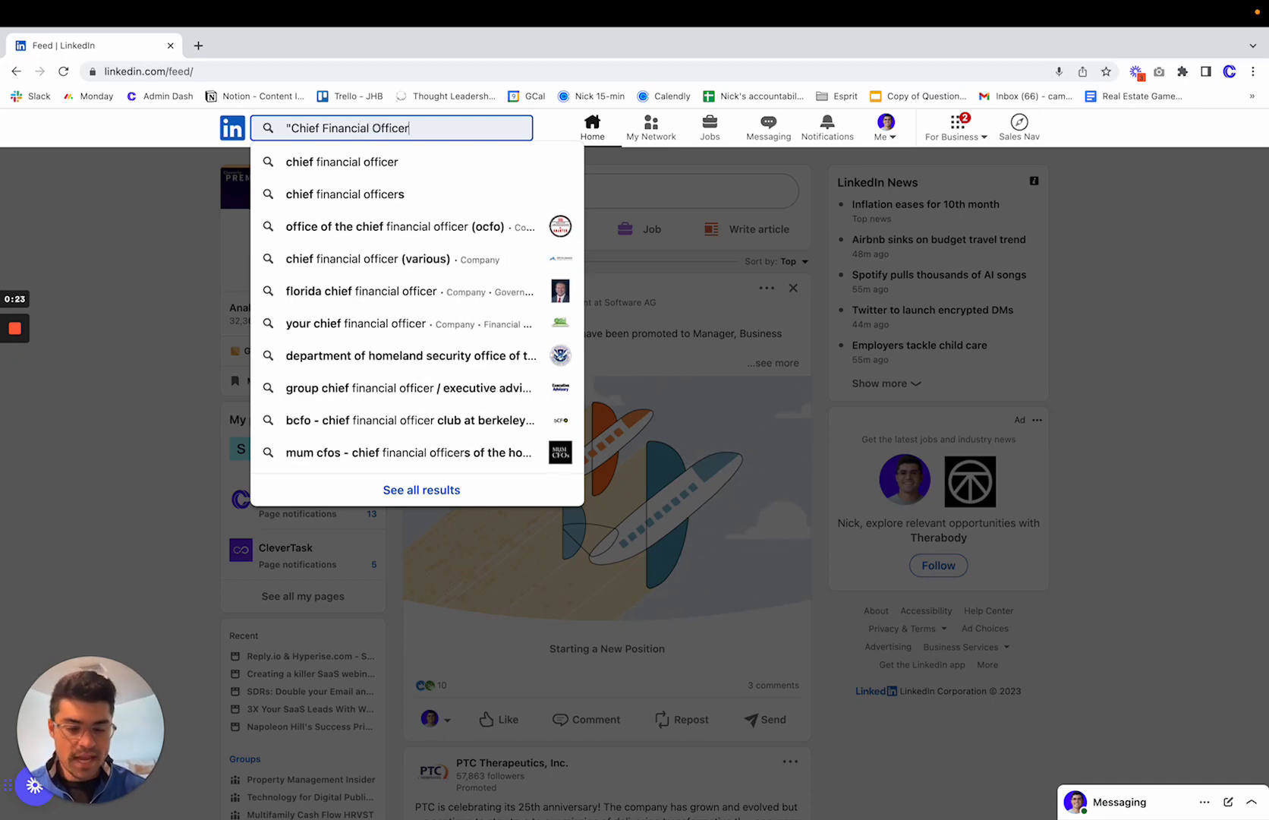
text(")
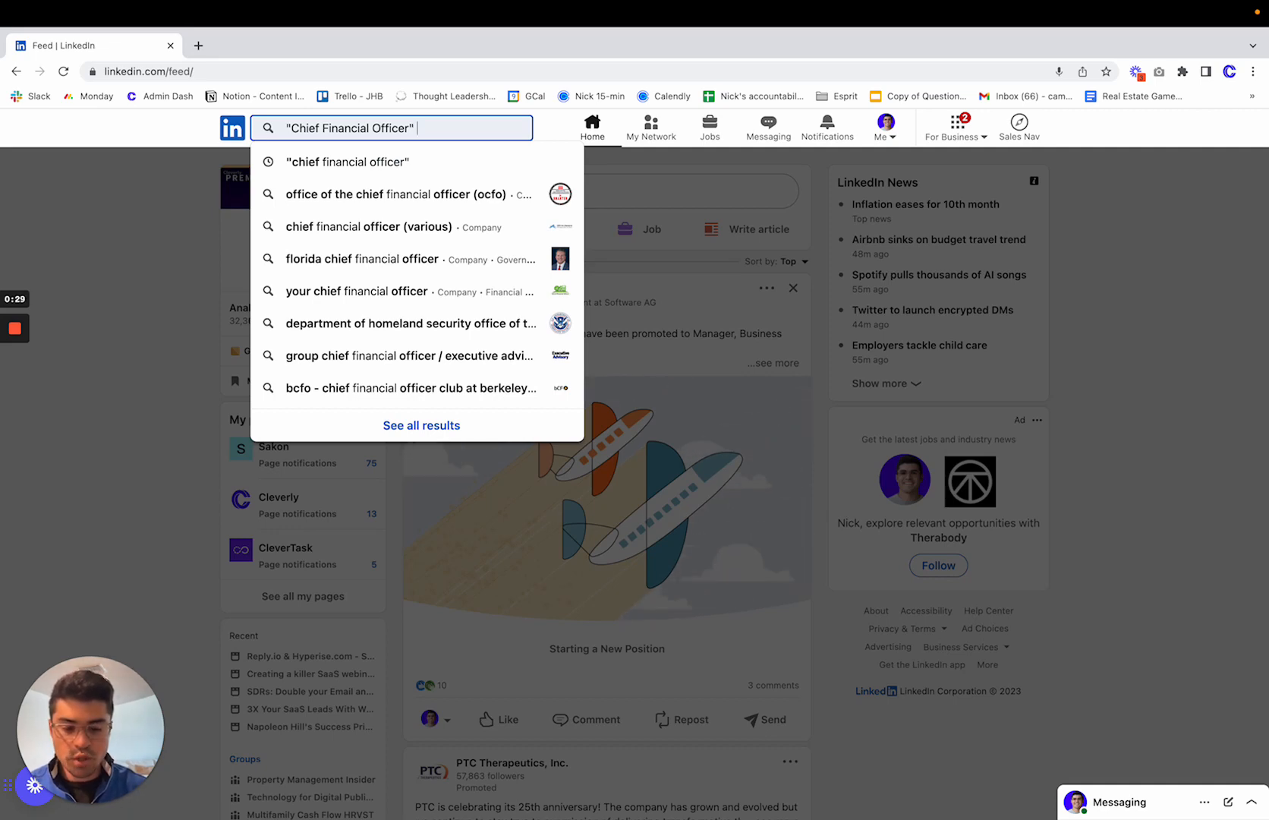
Append NOT Assistant to the quoted phrase and run the search
text(NOT)
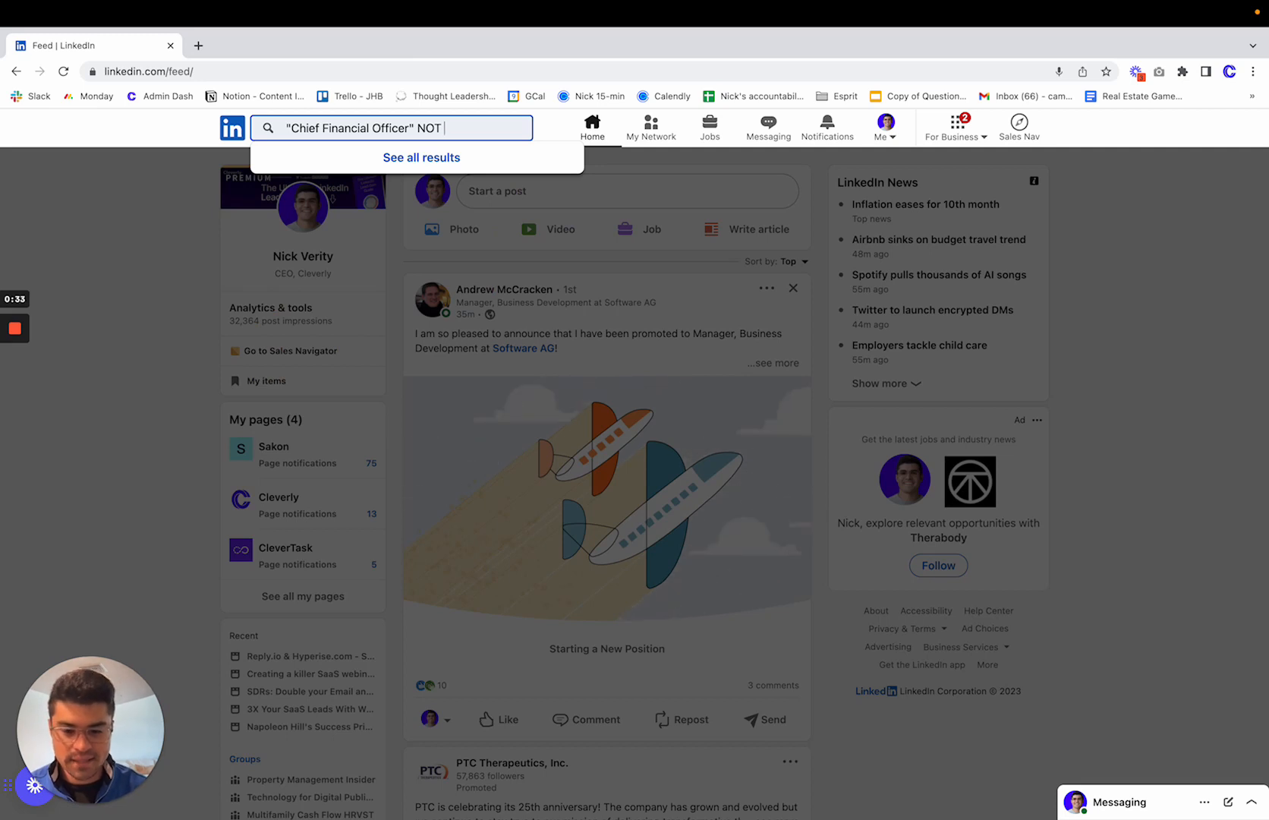
text(Assis)
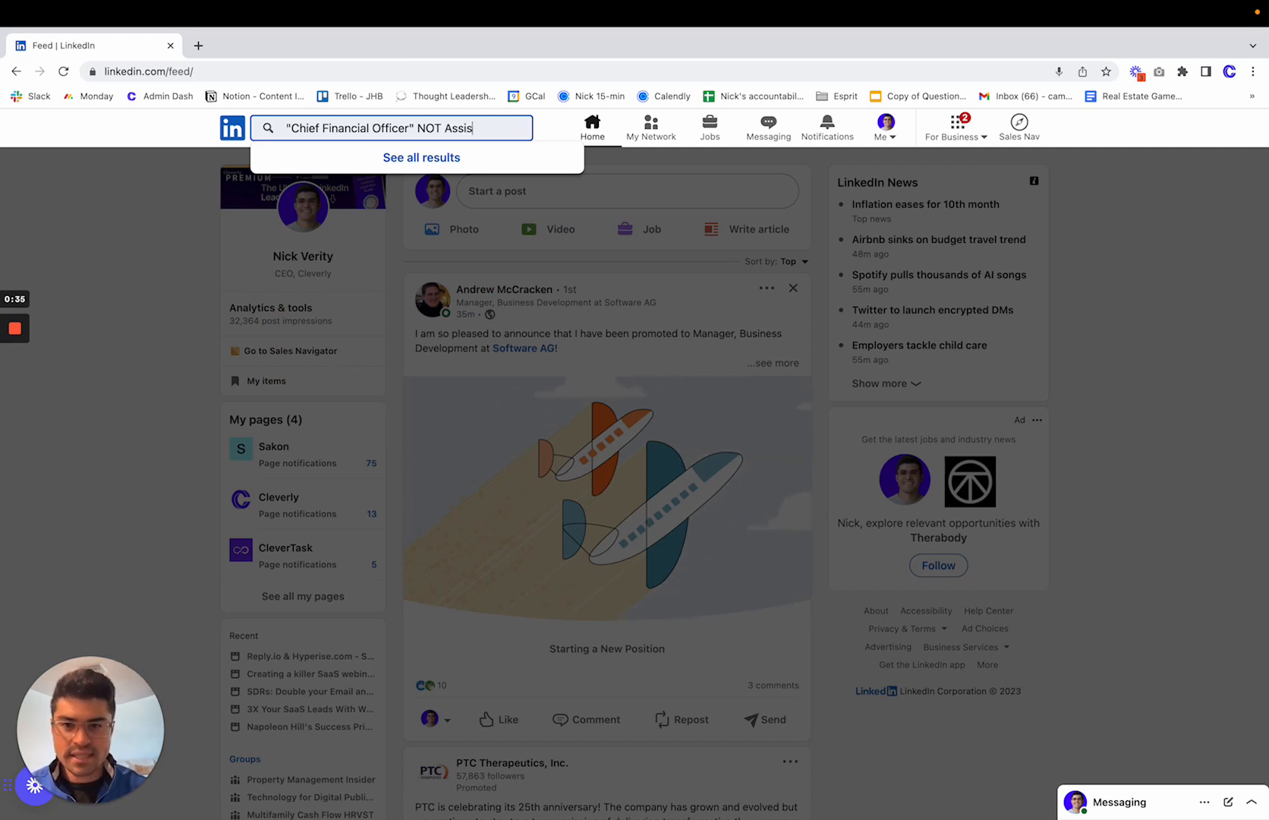
text(tant)
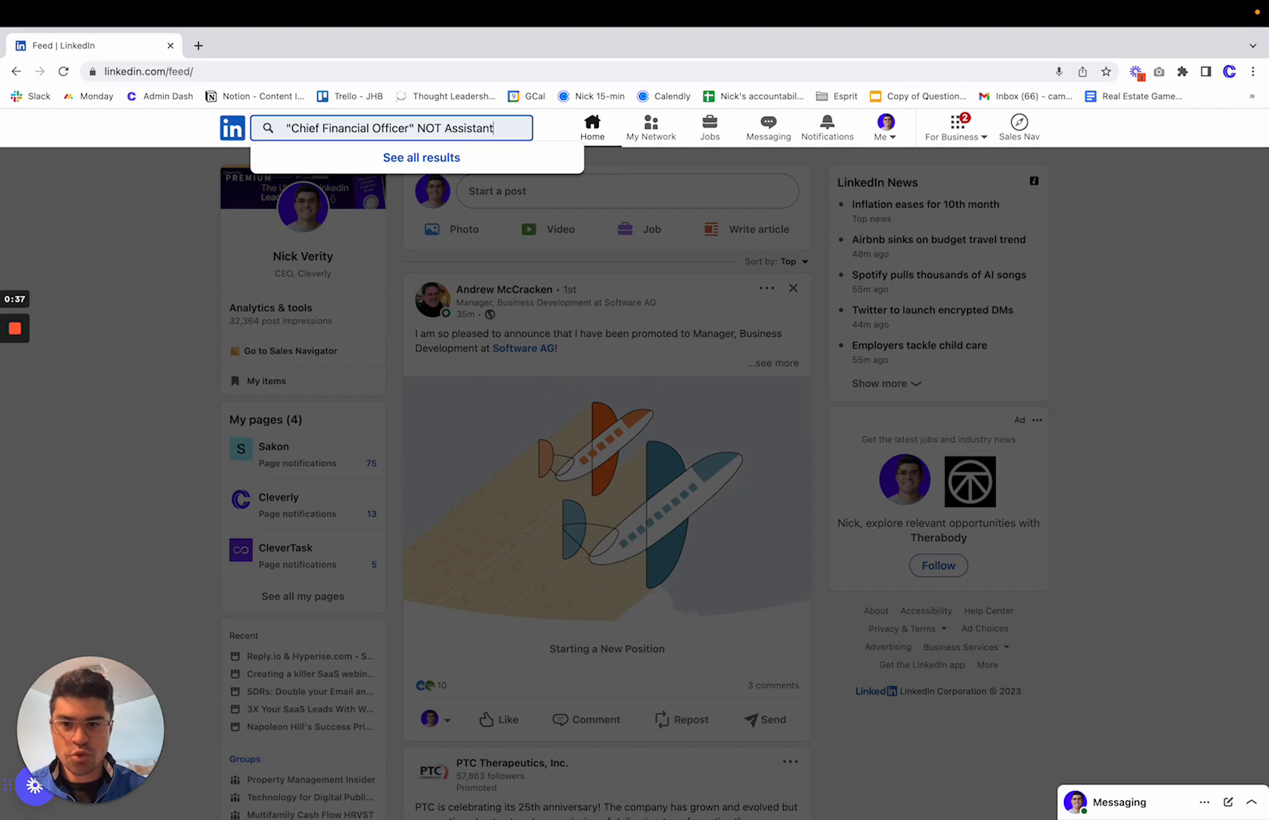
key(Return)
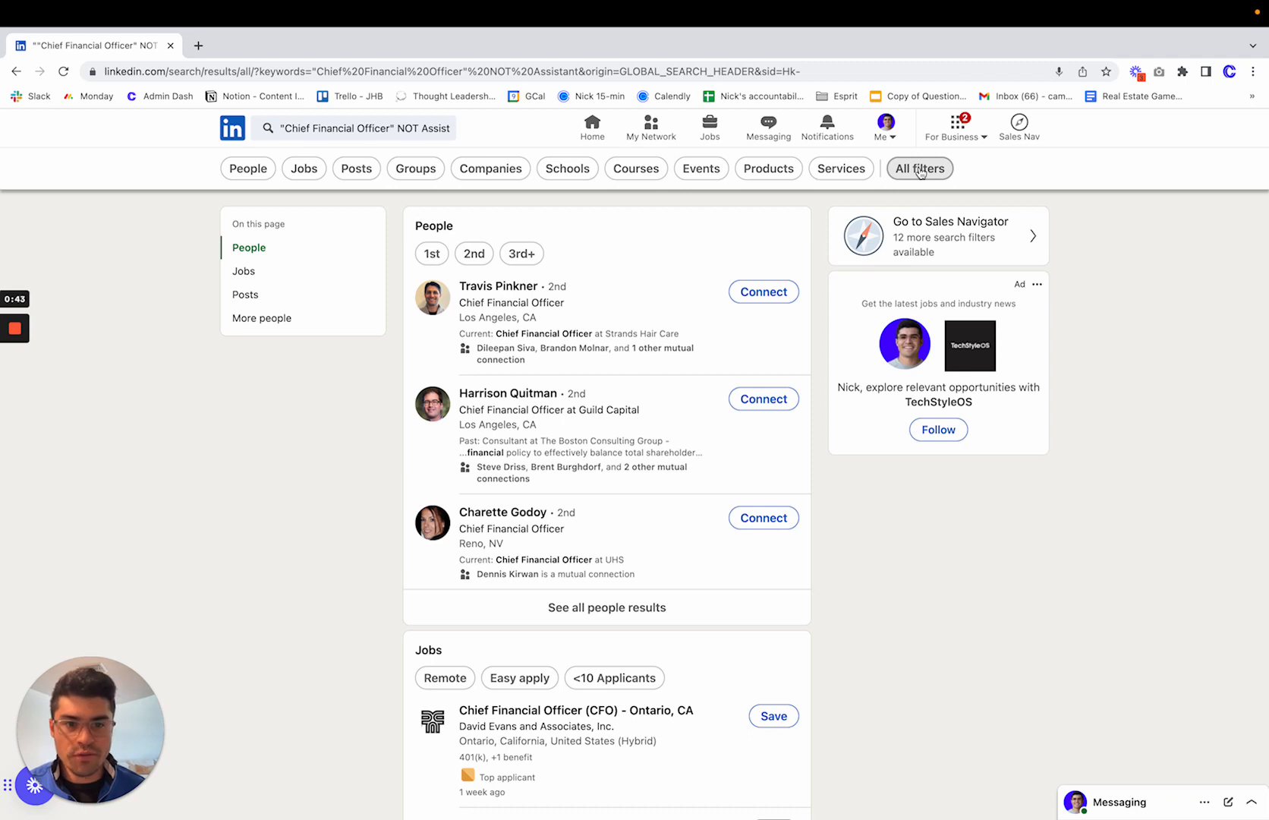
In All filters for People, restrict Connections to 2nd-degree only
click(920, 169)
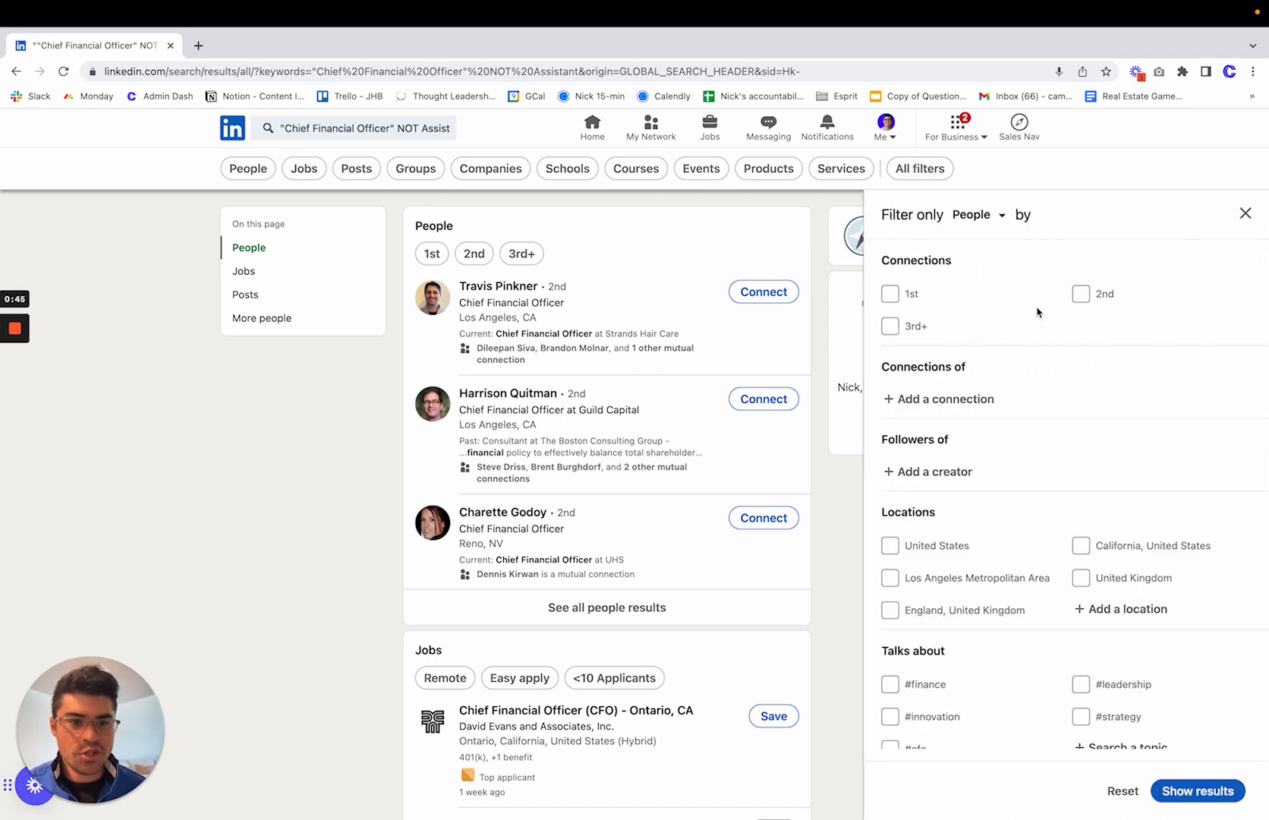
click(978, 214)
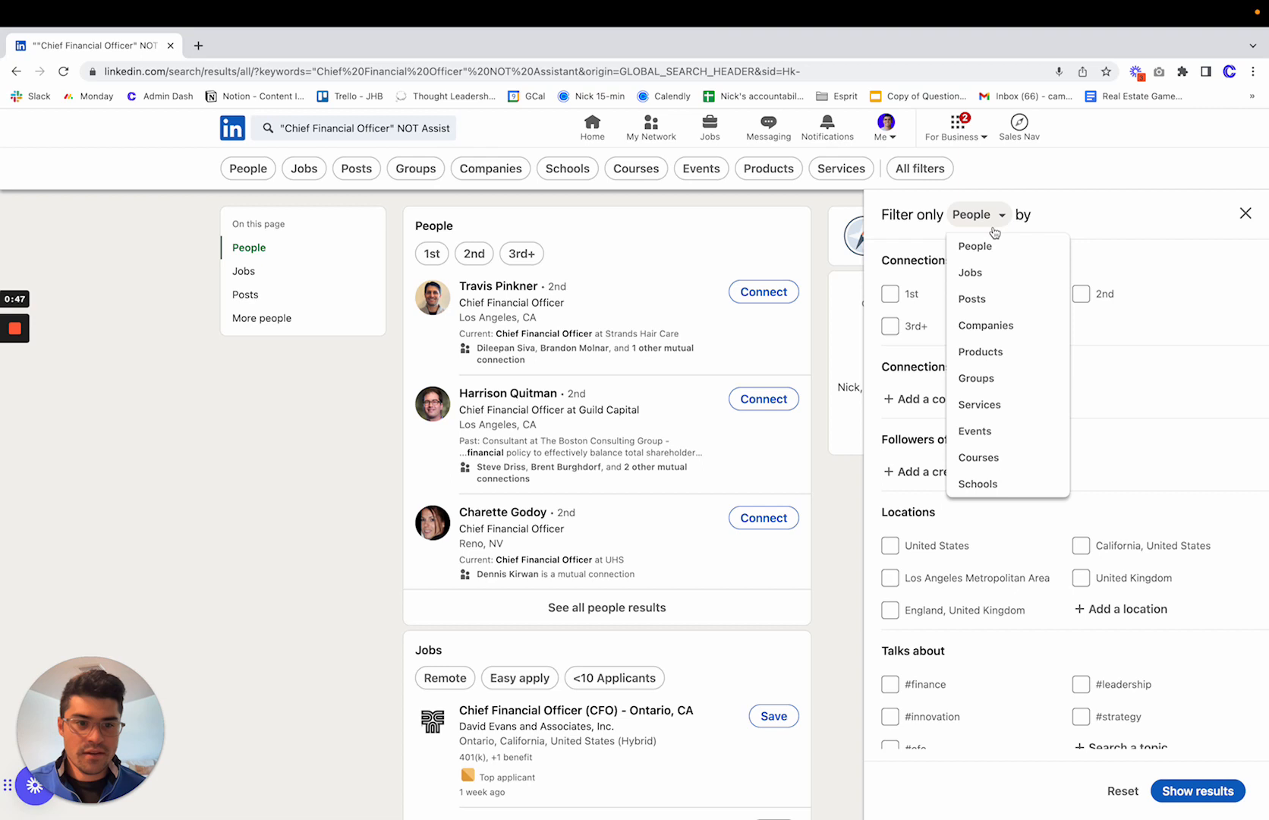
click(974, 246)
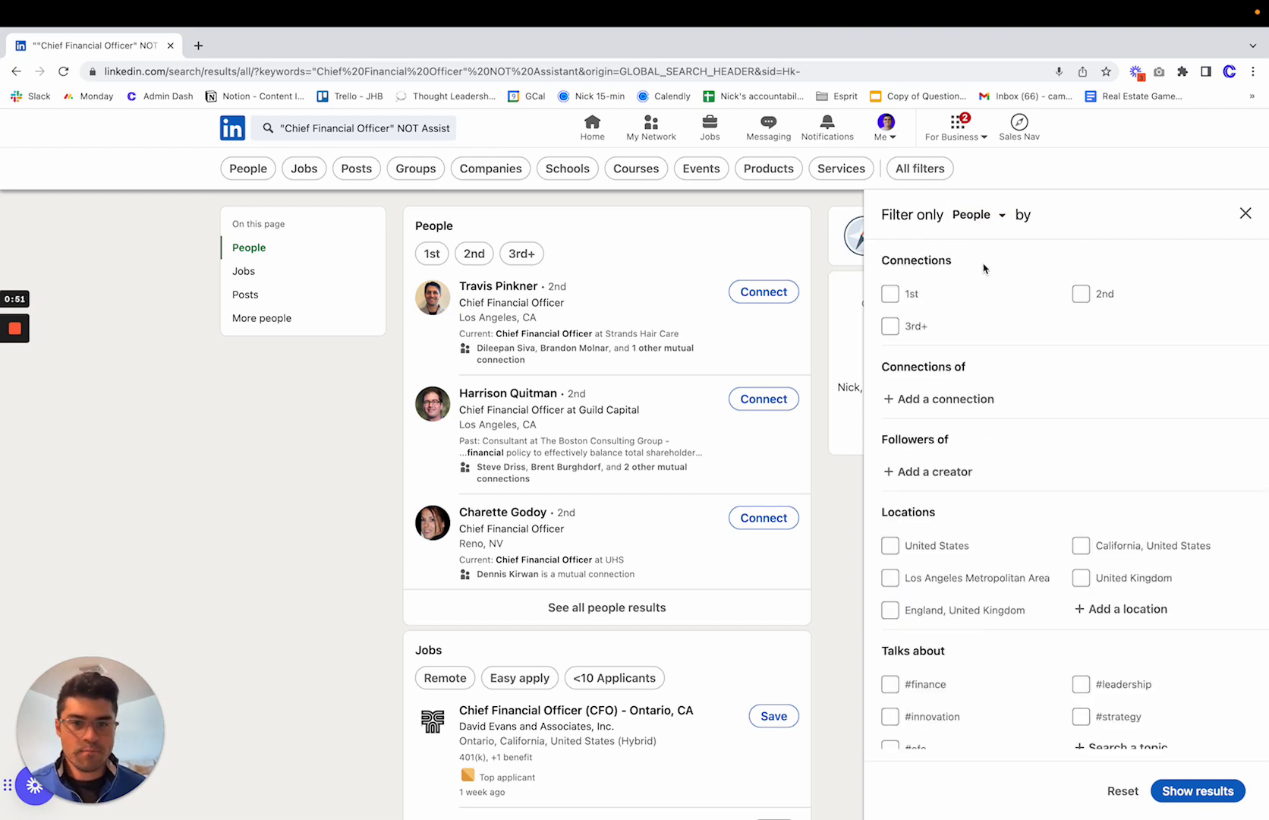
mouse_move(1043, 352)
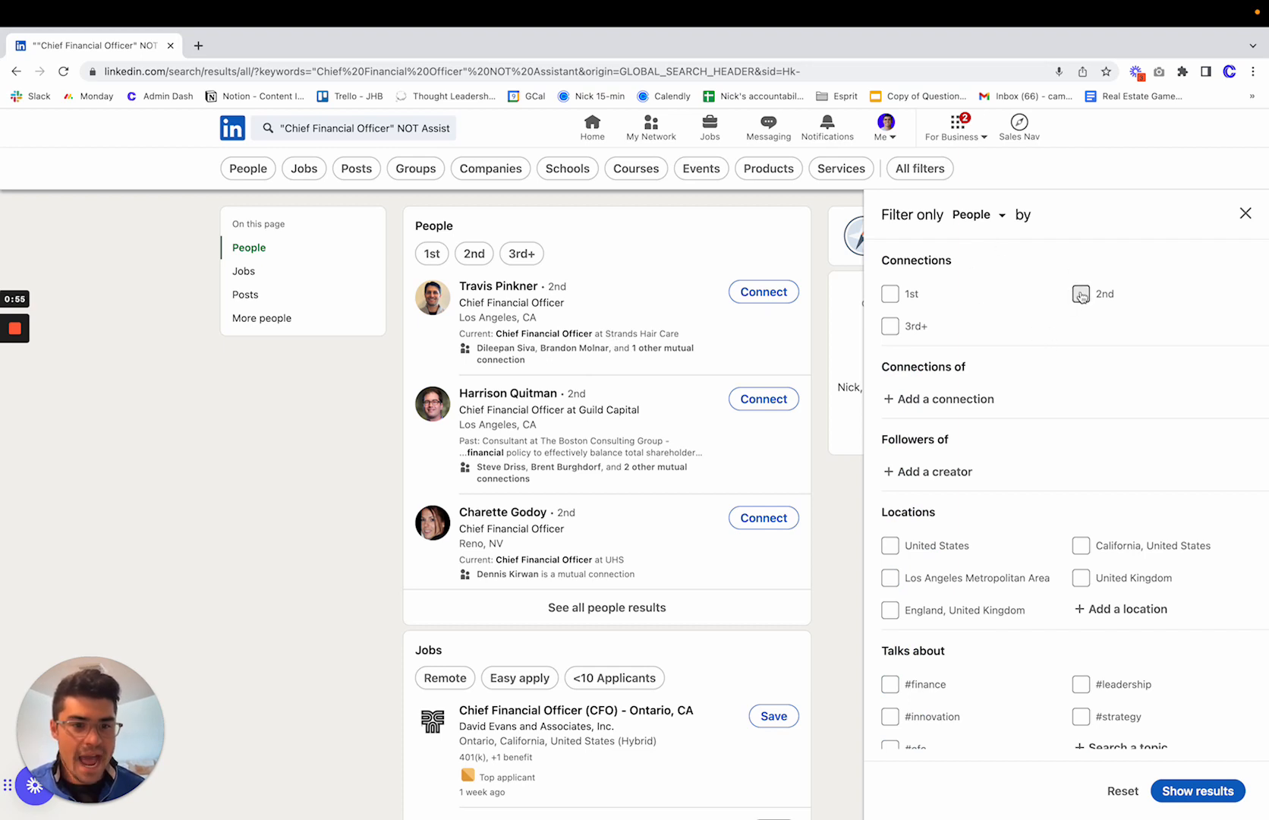
click(1081, 295)
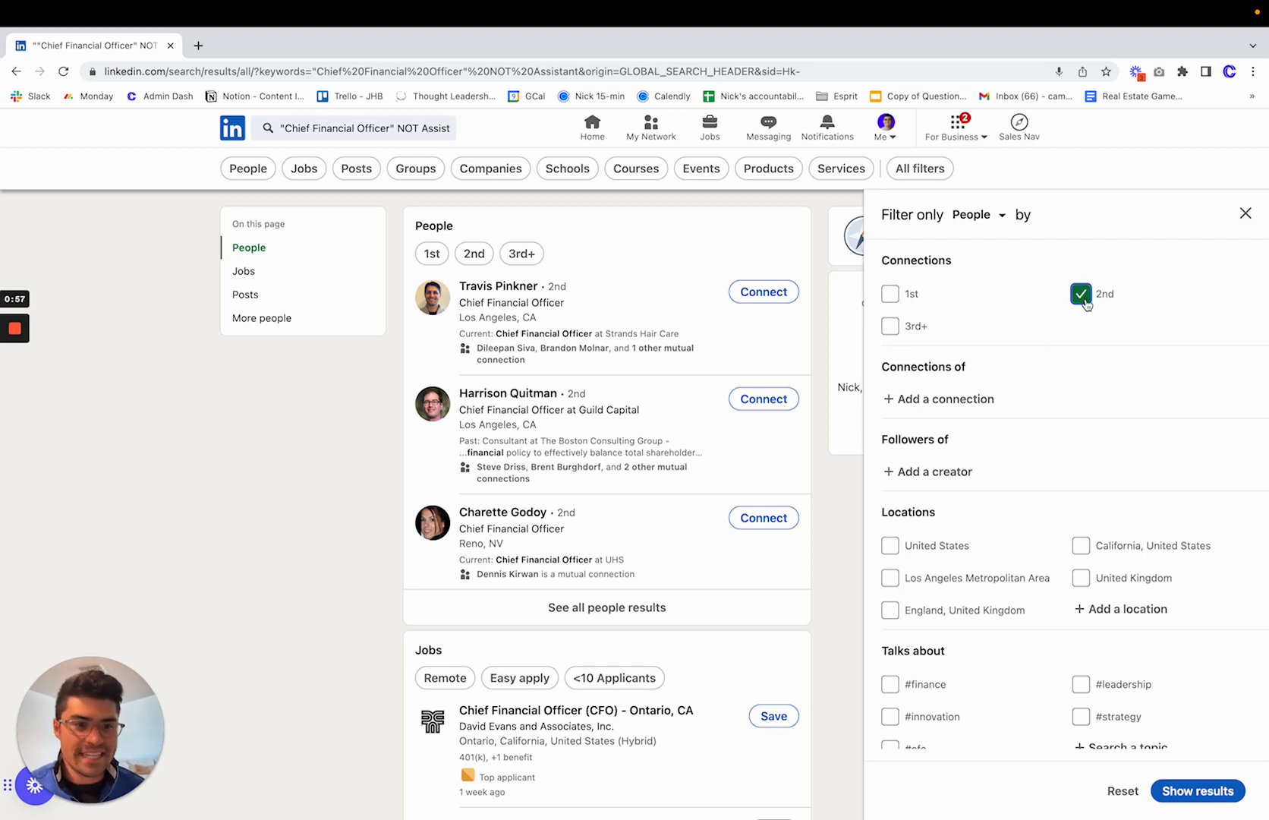
scroll(down, 3)
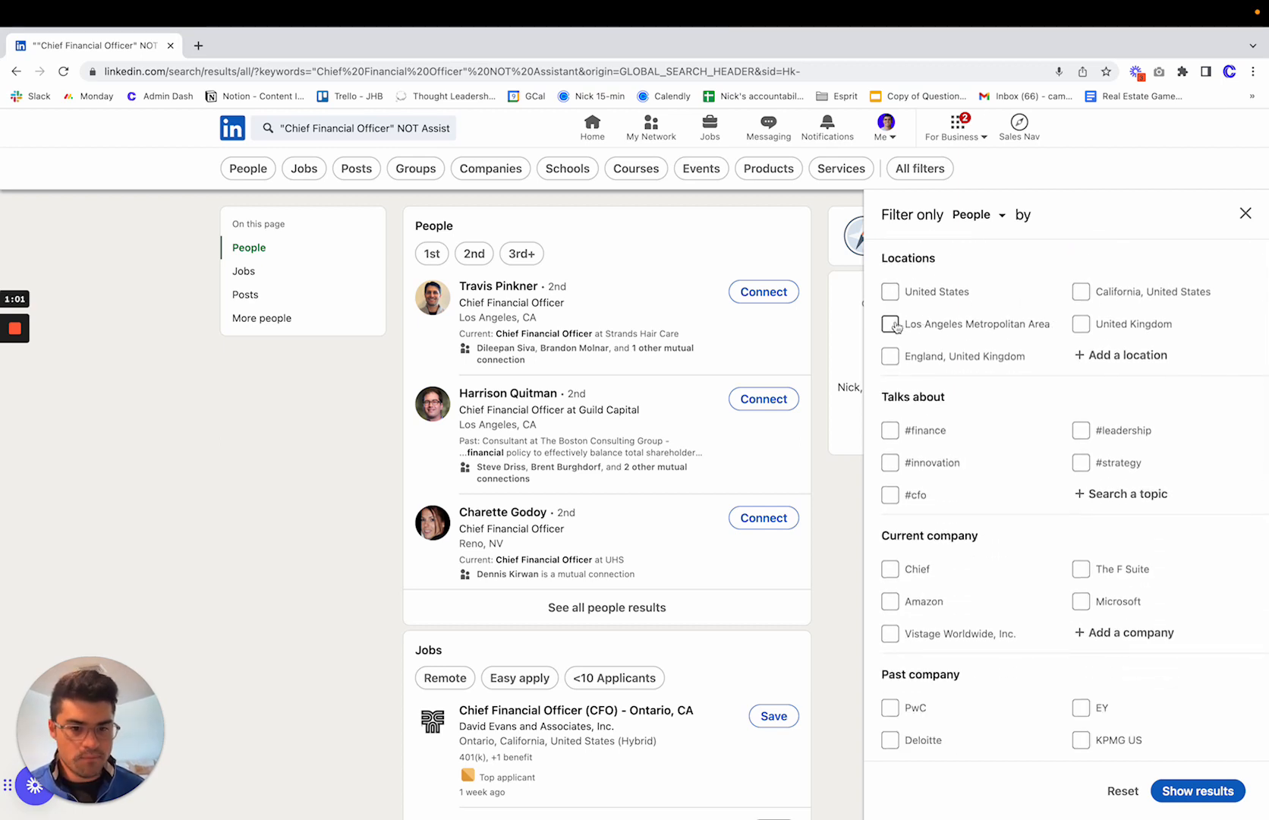
Check Los Angeles Metropolitan Area under Locations and review the remaining filter options
click(890, 323)
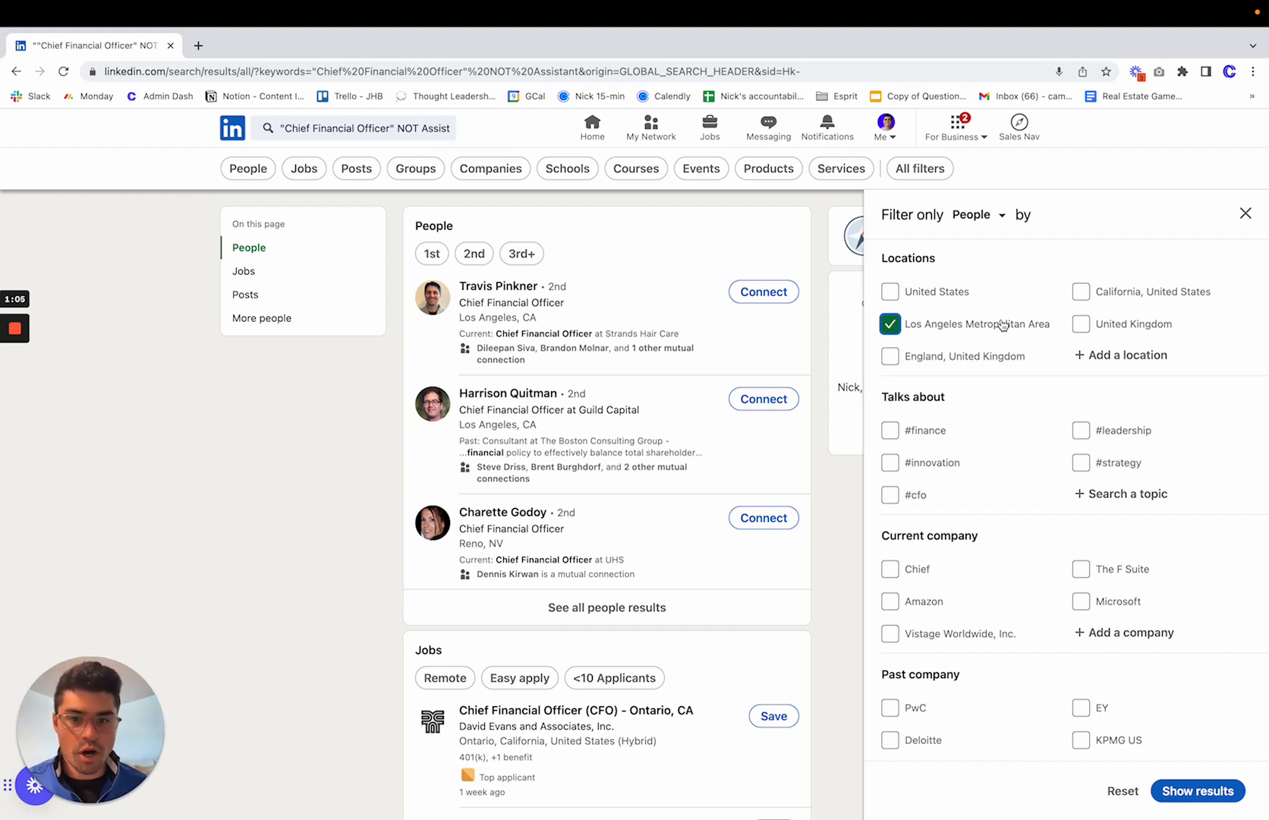
scroll(down, 3)
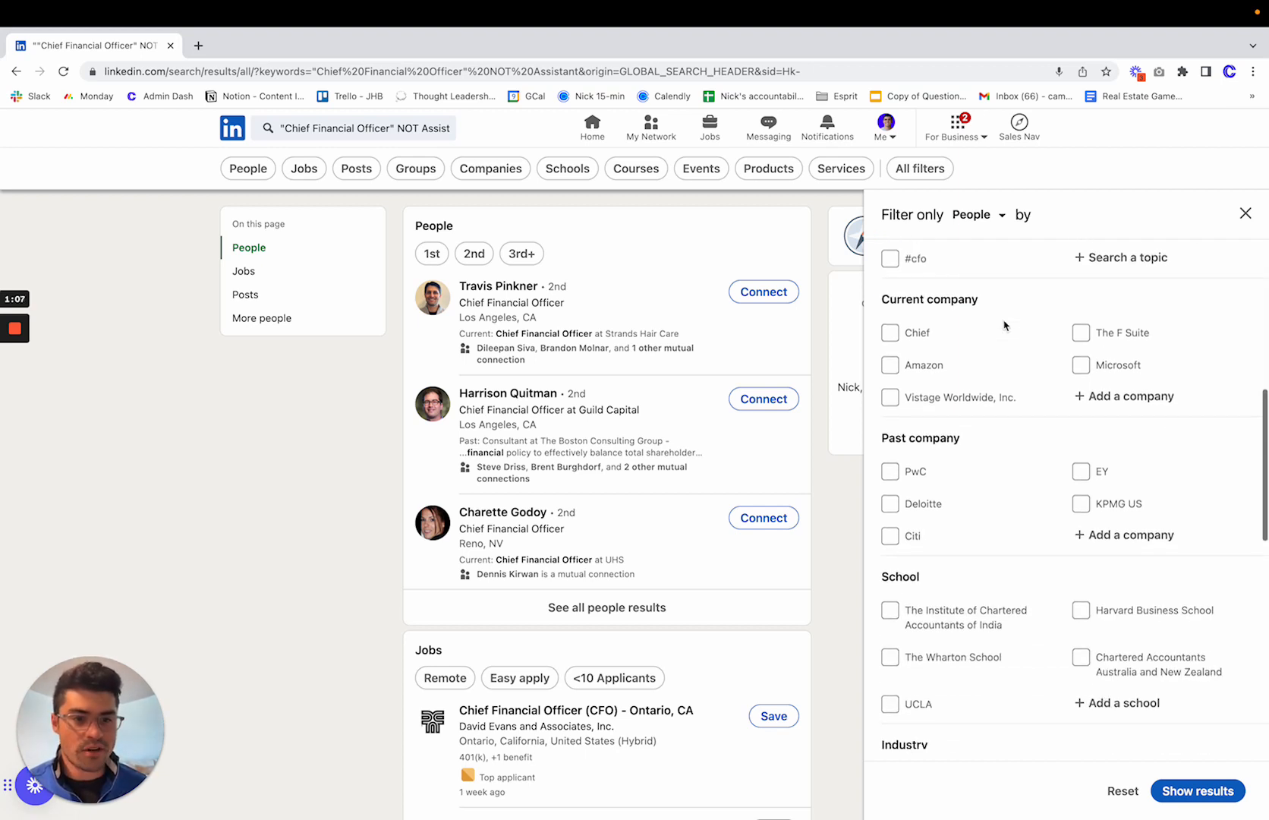
scroll(down, 3)
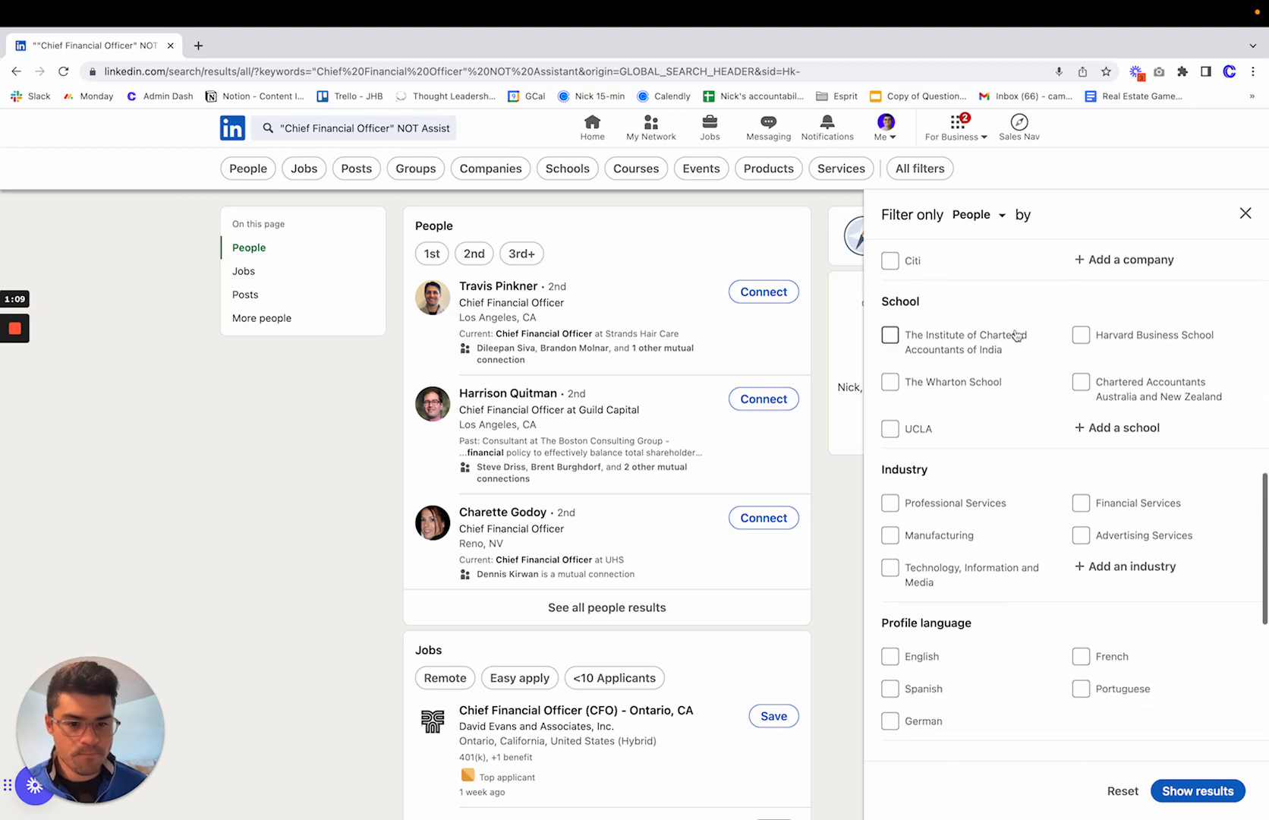
scroll(down, 3)
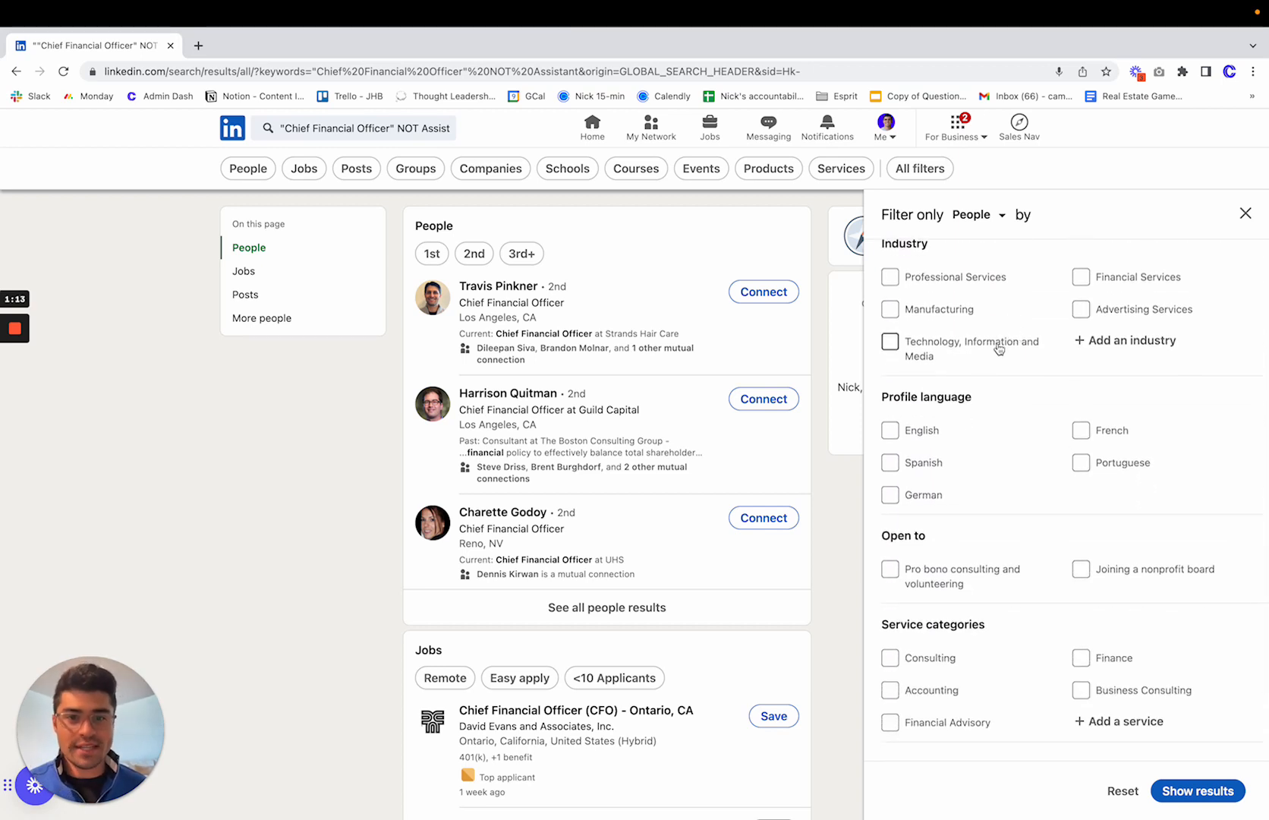
scroll(down, 3)
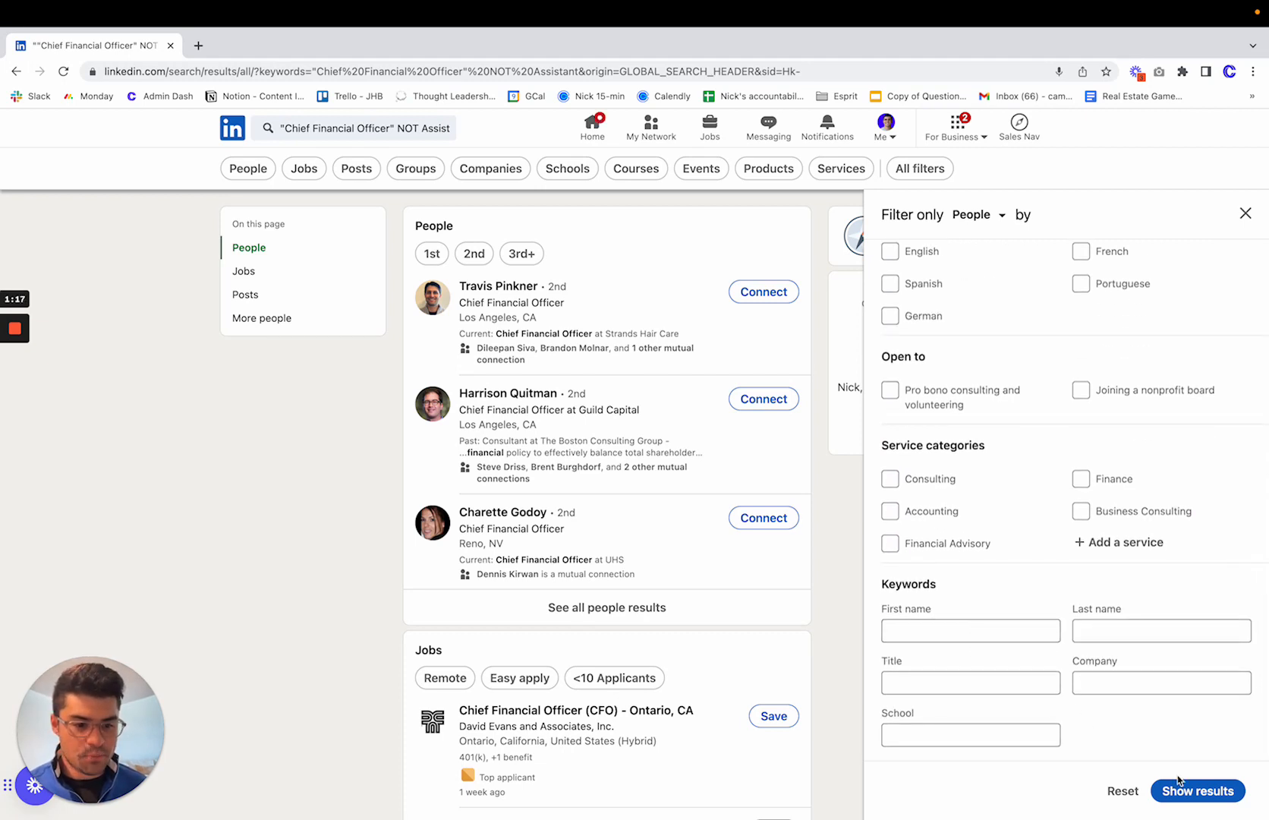
Show the roughly 1,000 filtered people results and scroll through them
click(1198, 792)
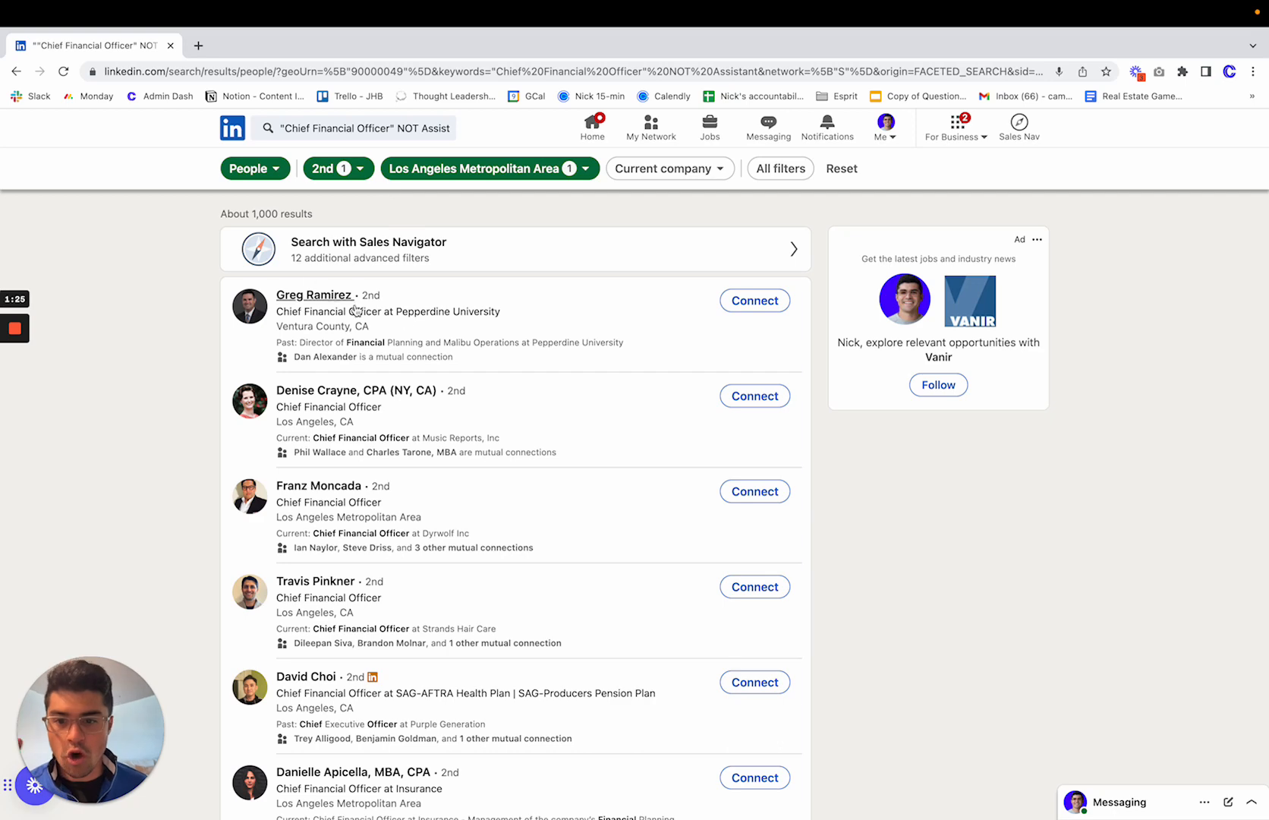
scroll(down, 3)
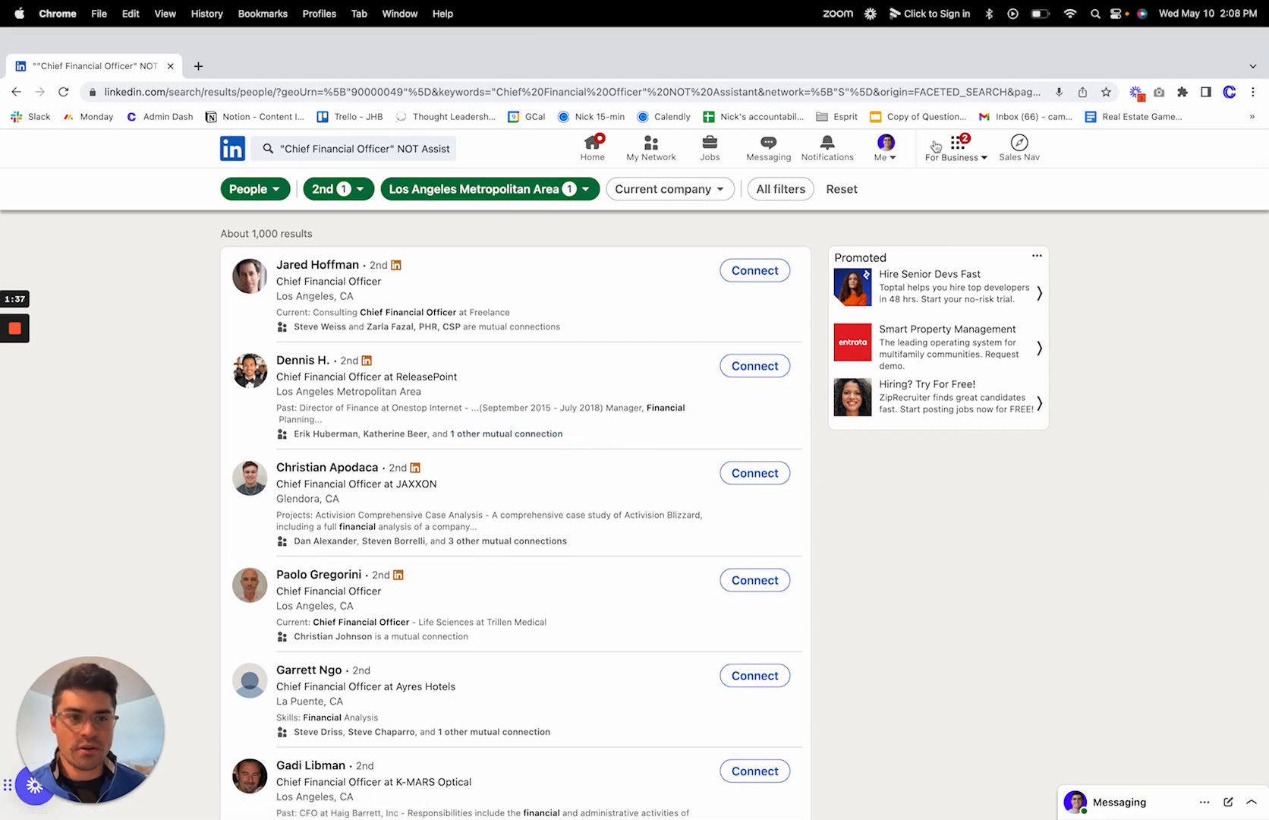
mouse_move(1137, 92)
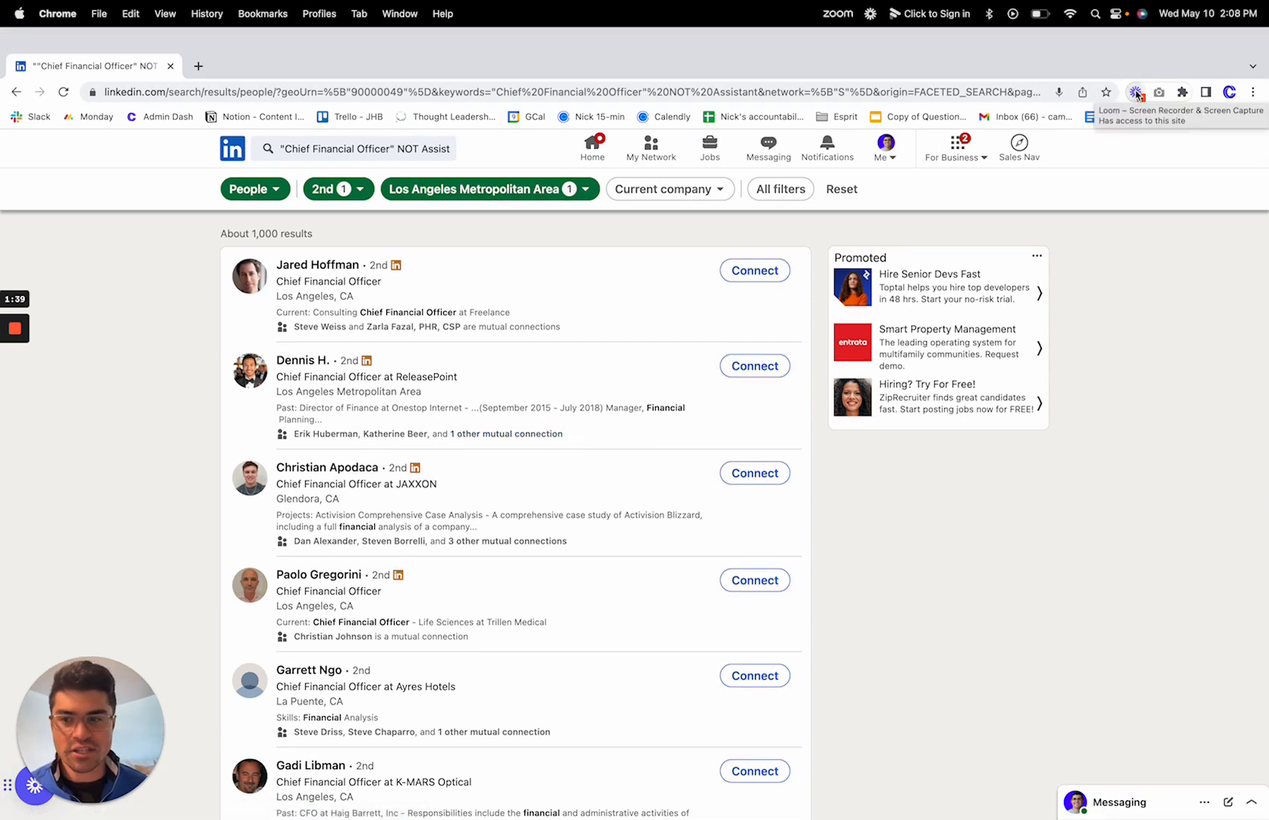